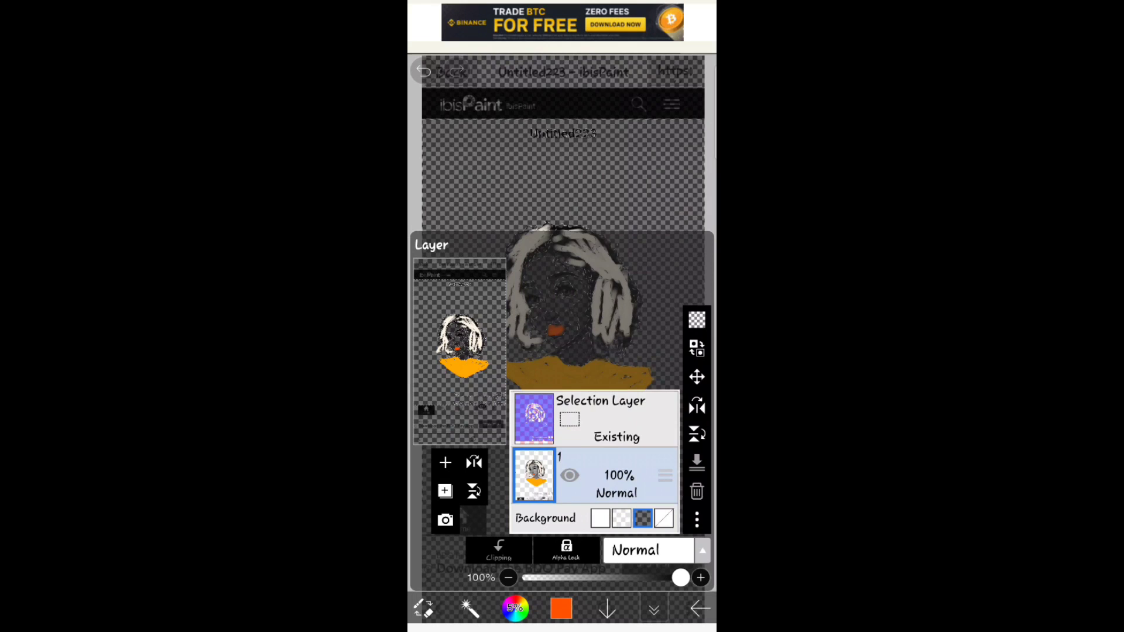
Step: Close the layer list to show the full white-haired woman portrait on the canvas
click(600, 518)
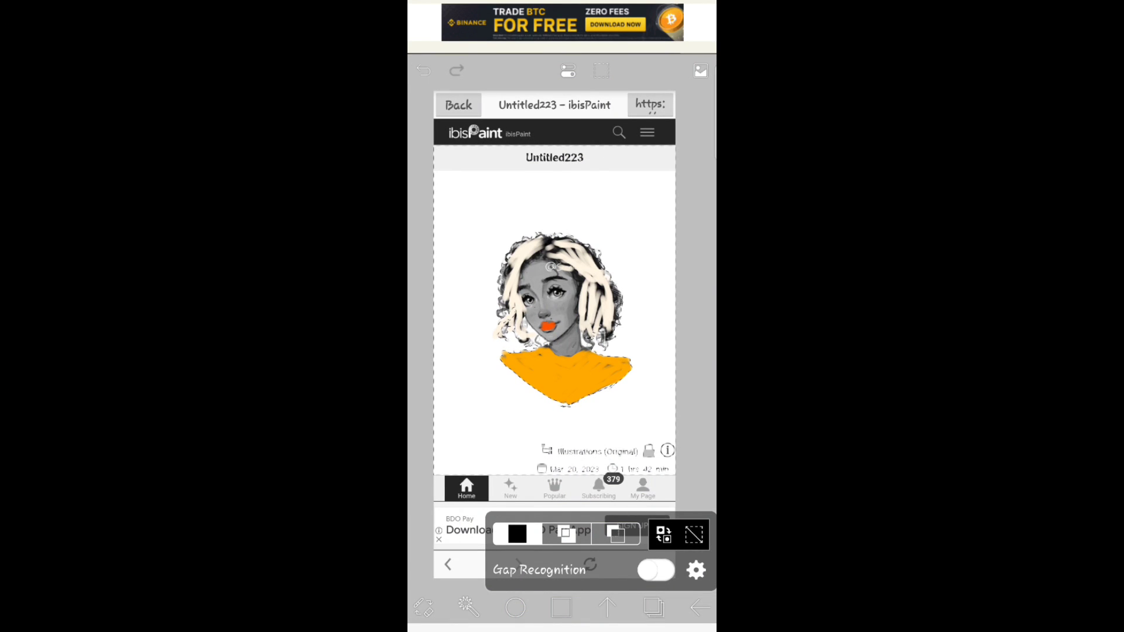
Step: Open the menu with Save as PNG and Back to My Gallery options
click(699, 608)
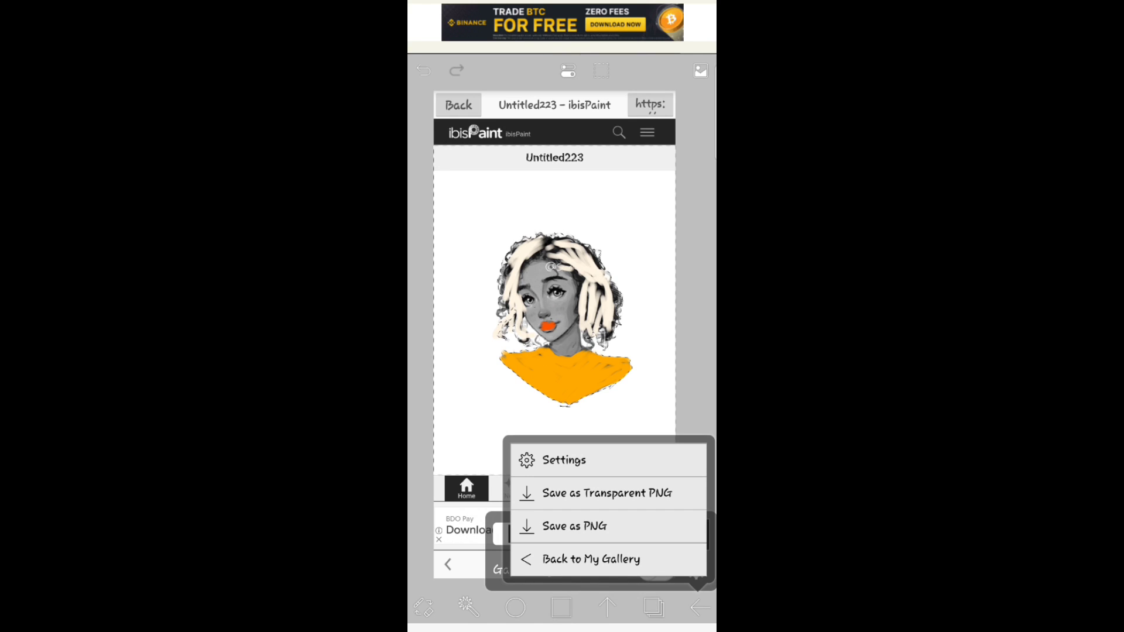
Step: Save the portrait as PNG and return to My Gallery as Untitled6
click(575, 526)
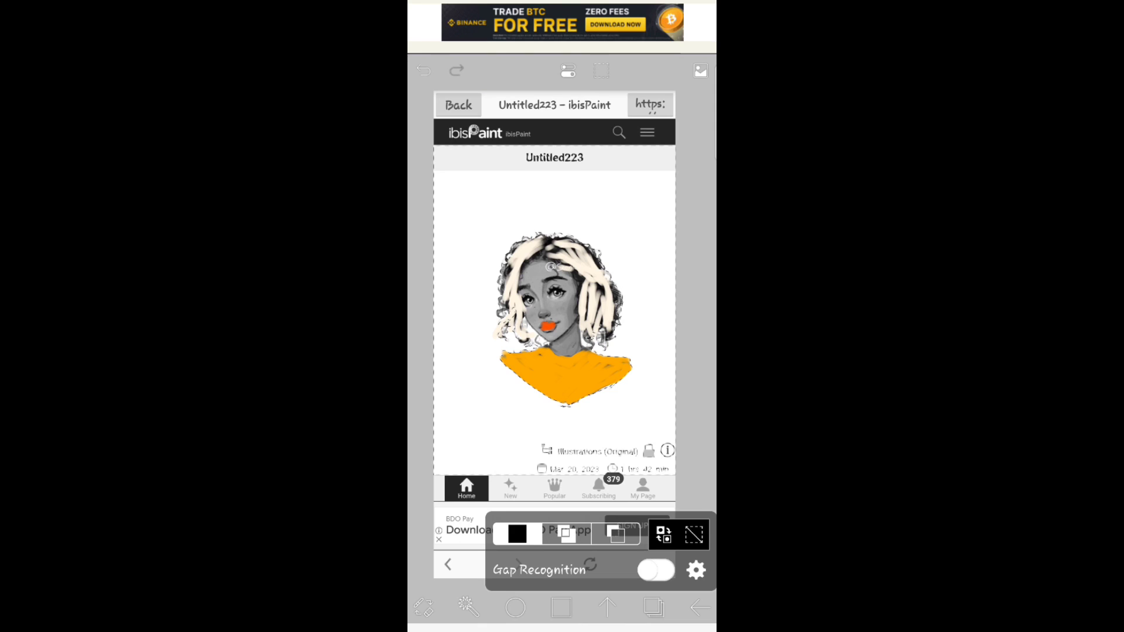
click(458, 105)
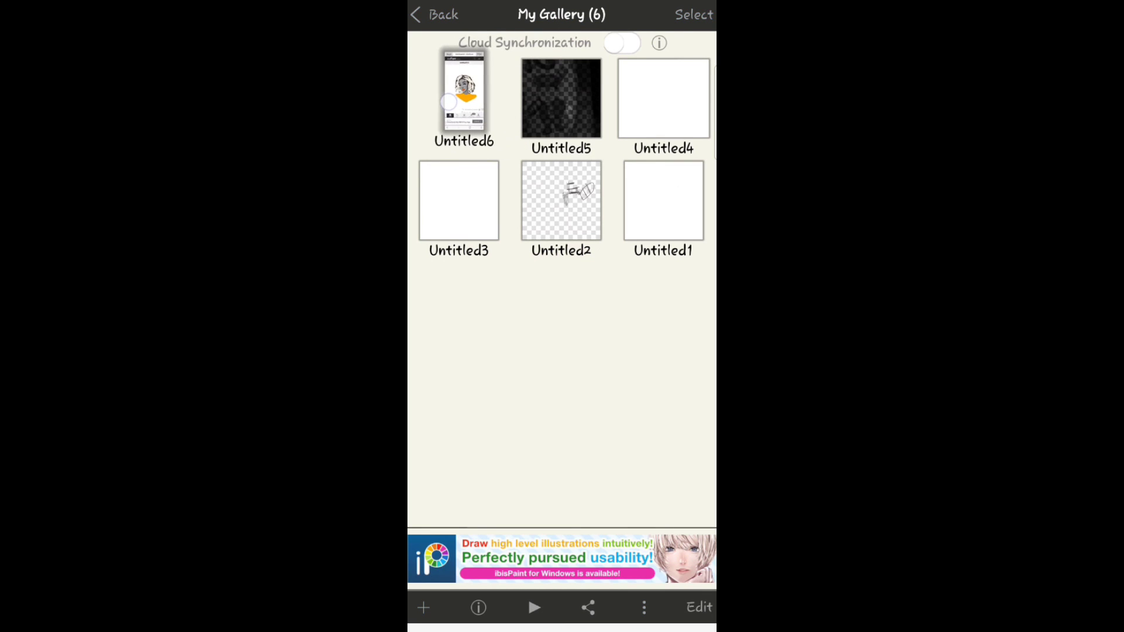